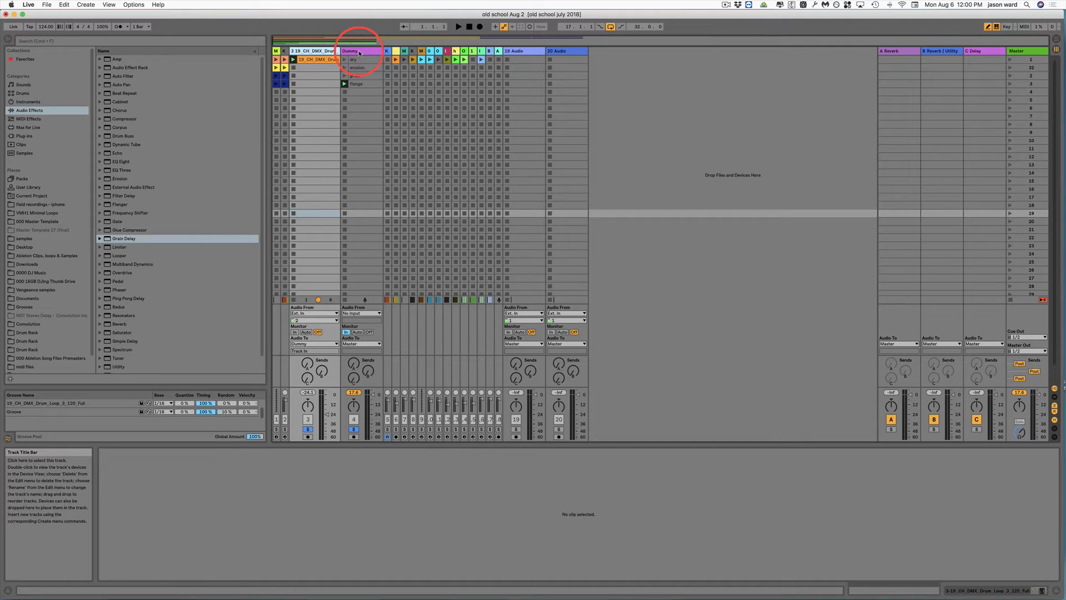
# Step: Select the Dummy track and bring up its dry clip in the clip editor
pyautogui.click(313, 59)
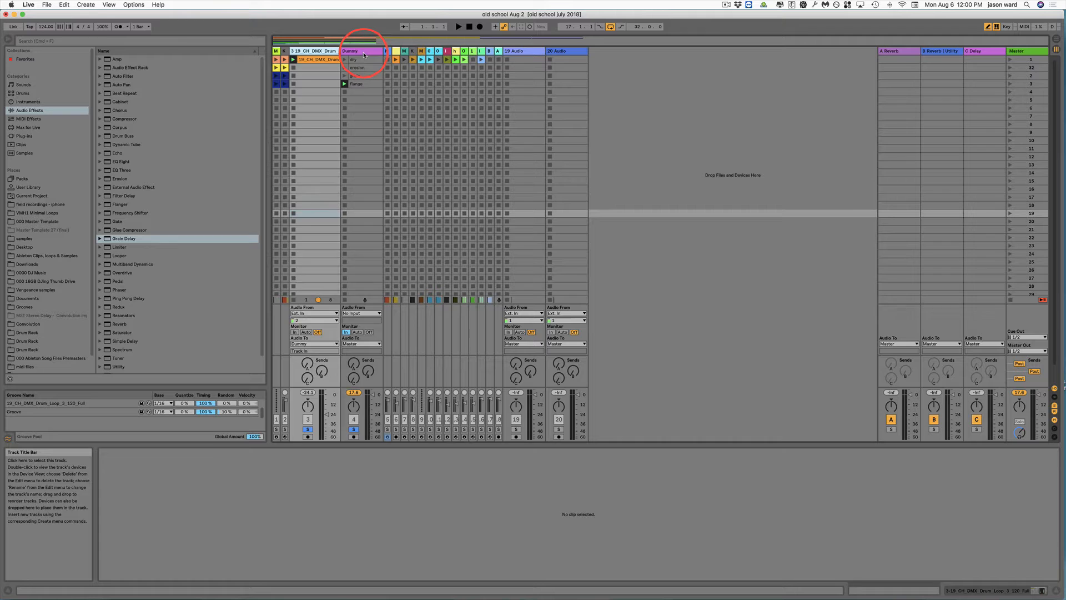
pyautogui.click(359, 50)
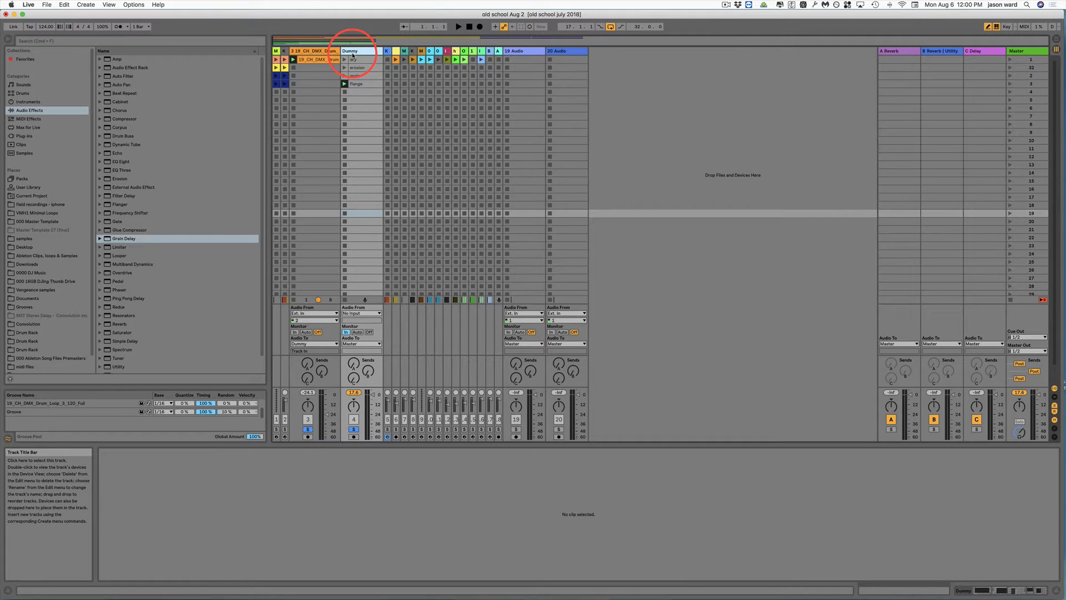
pyautogui.click(356, 67)
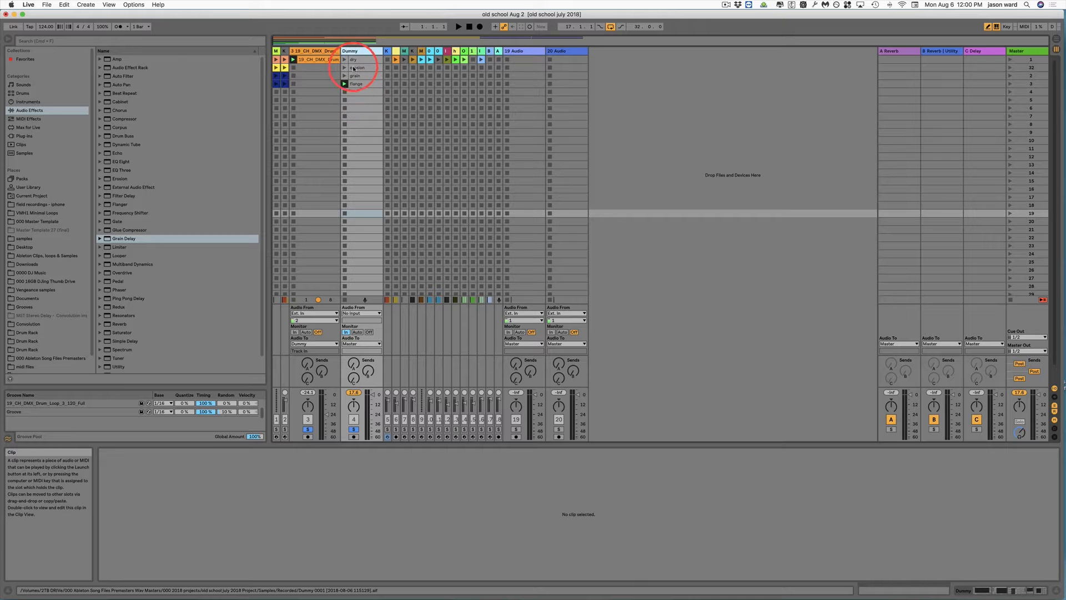
pyautogui.doubleClick(353, 59)
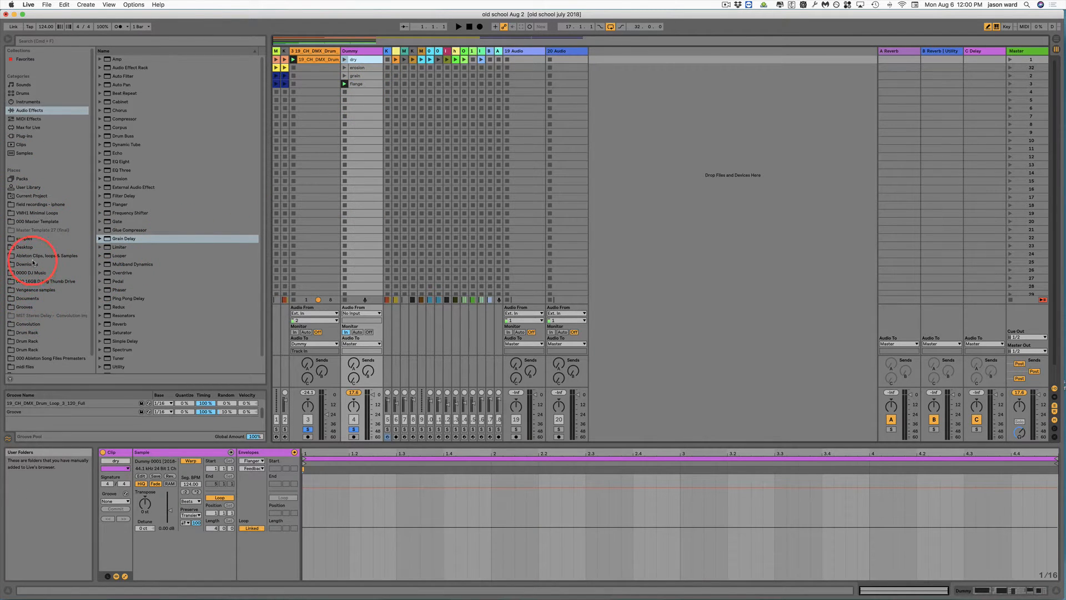
# Step: Drag a VMH1 Minimal Loops sample into an empty Dummy slot and display its Mixer volume envelope
pyautogui.click(37, 212)
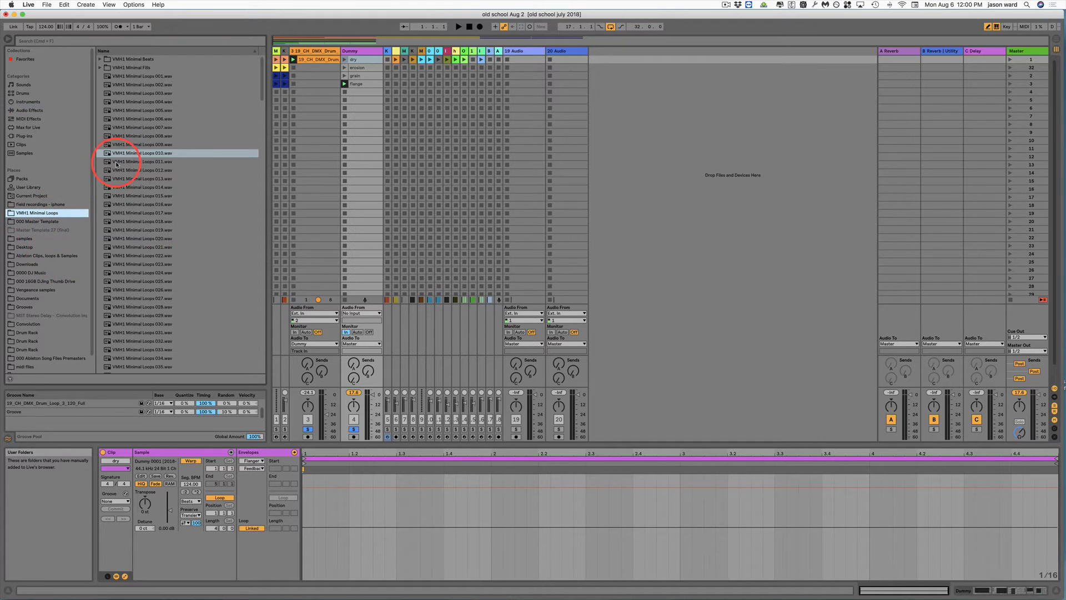
pyautogui.moveTo(143, 153); pyautogui.dragTo(362, 131)
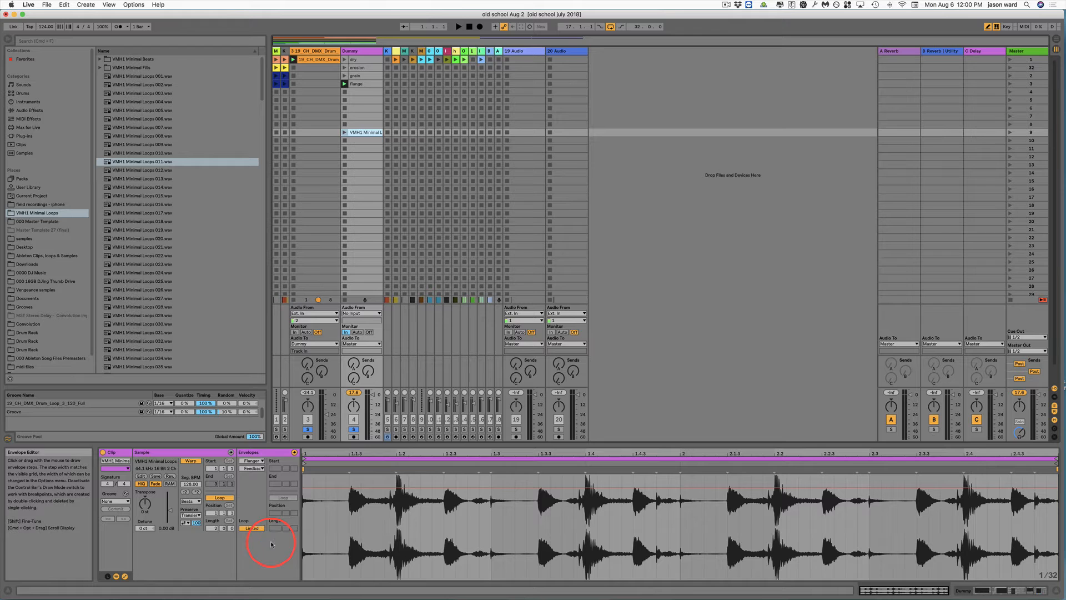
pyautogui.click(252, 460)
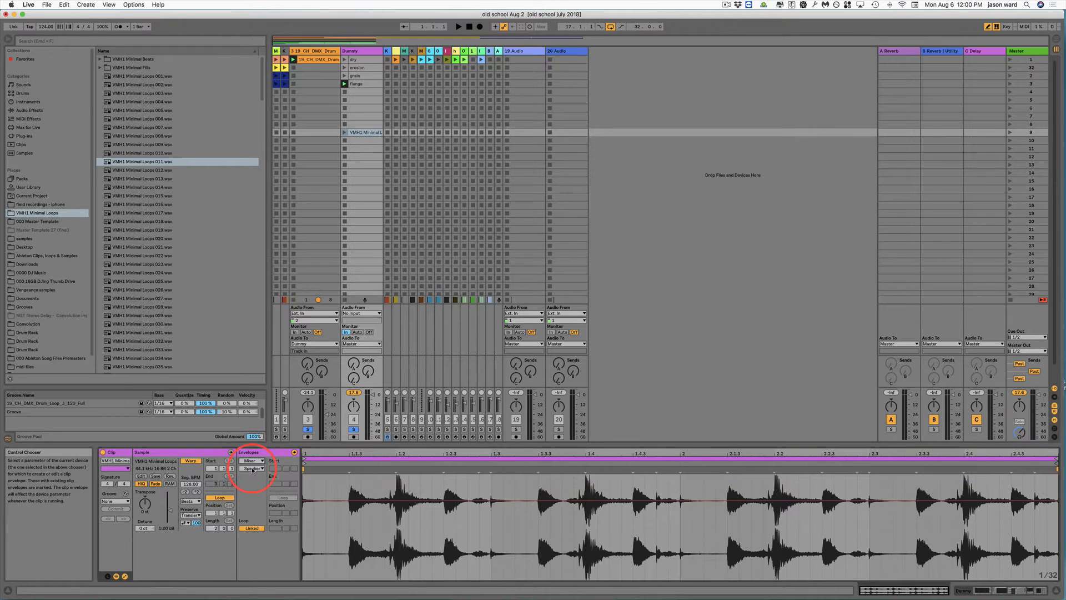
pyautogui.click(252, 468)
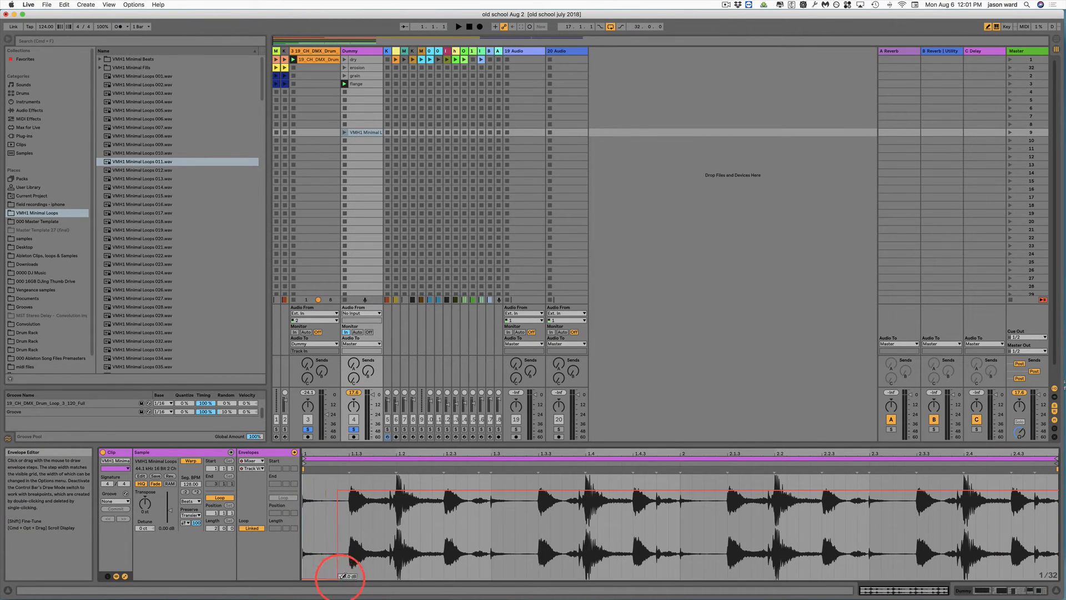
# Step: Show the Dummy track's Grain Delay, Filter Delay, Erosion and Flanger device chain
pyautogui.click(365, 132)
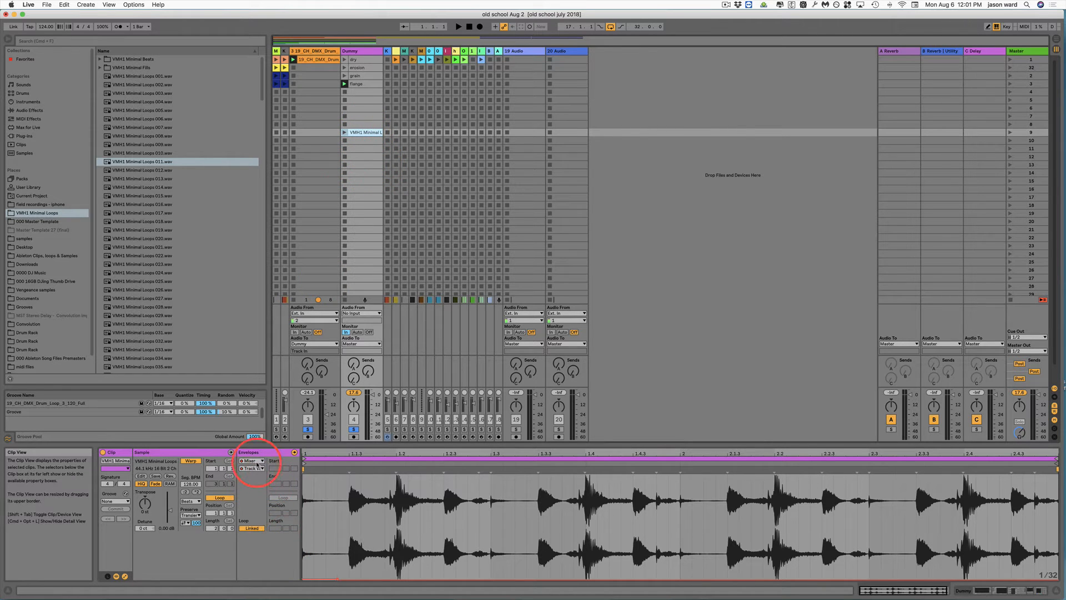
pyautogui.click(250, 460)
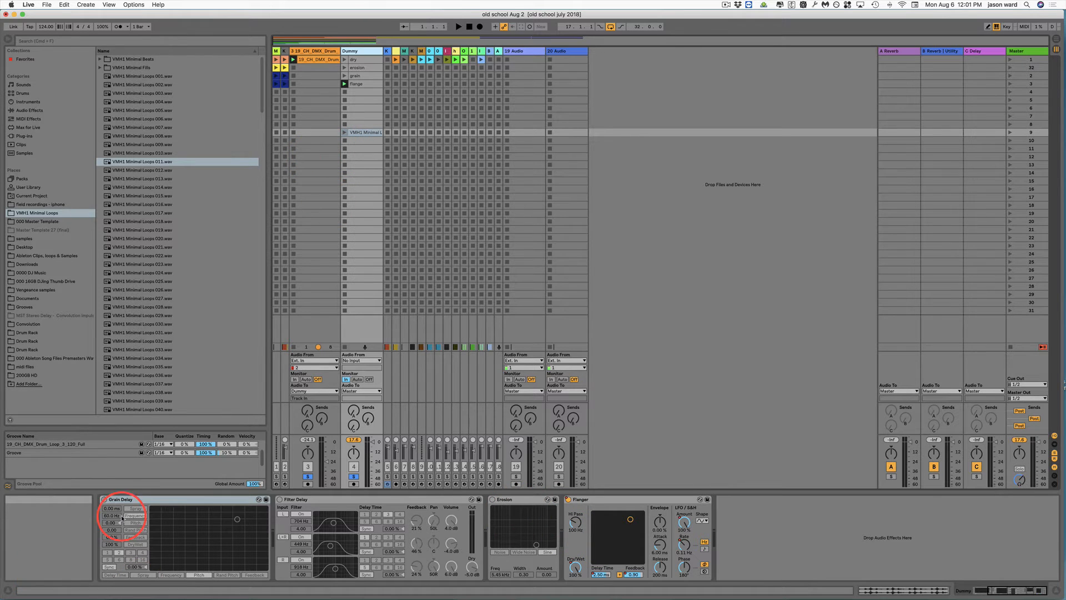
# Step: Retarget the Minimal Loops clip's envelope from the mixer to the Grain Delay device
pyautogui.click(350, 132)
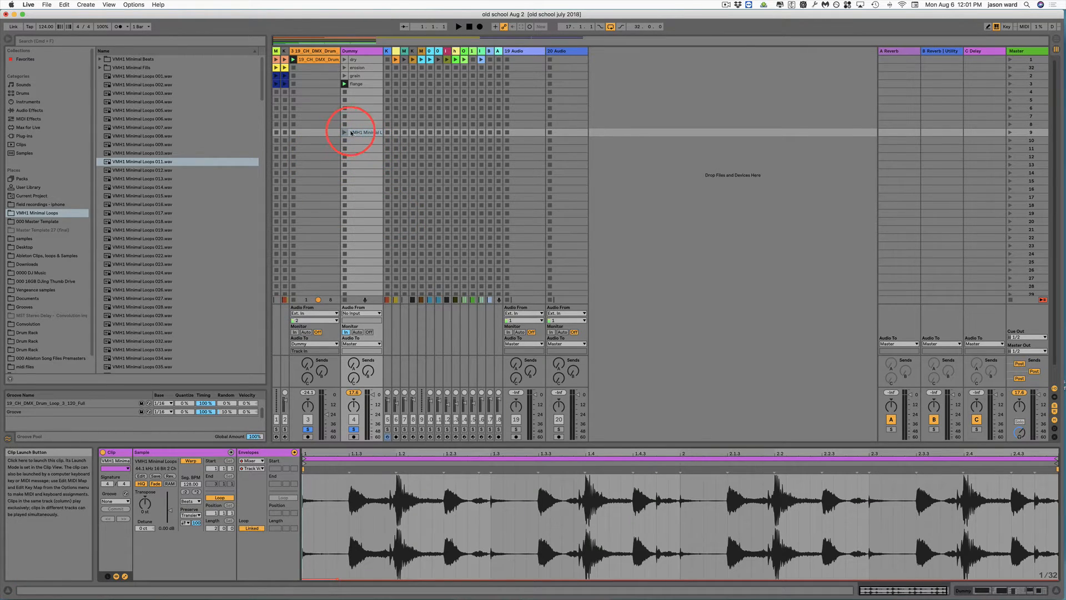
pyautogui.click(251, 459)
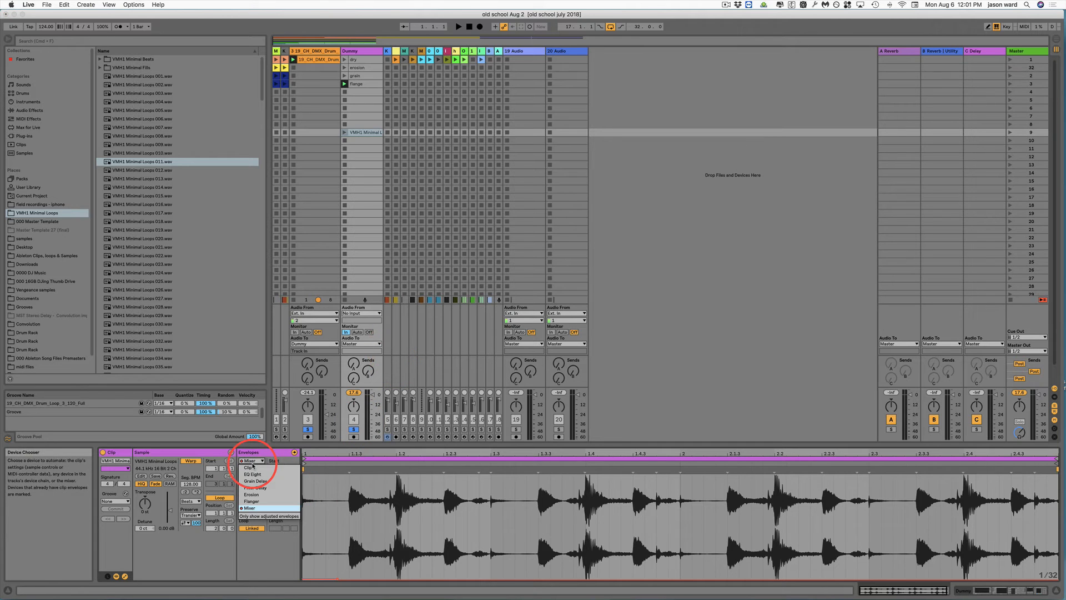
pyautogui.click(257, 481)
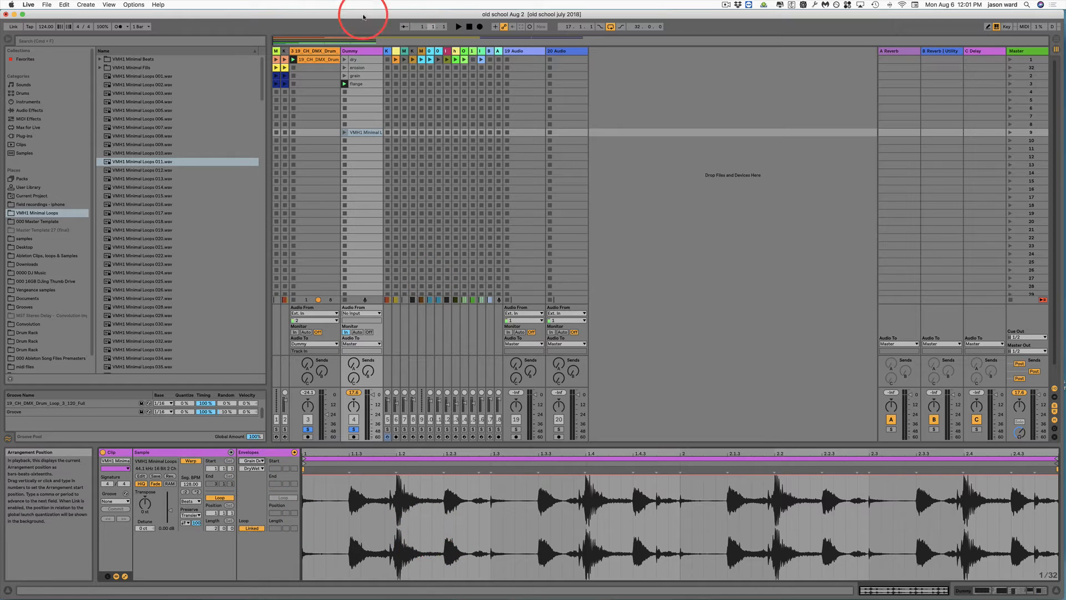
pyautogui.moveTo(371, 133)
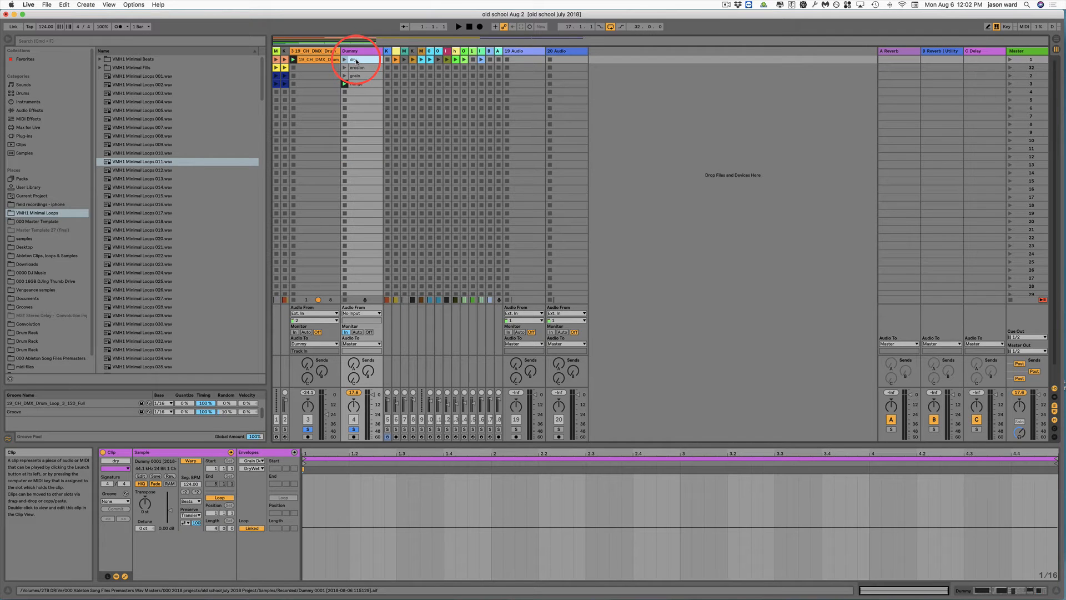
# Step: Launch the drum loop and view the erosion clip's Erosion parameter envelopes
pyautogui.click(353, 60)
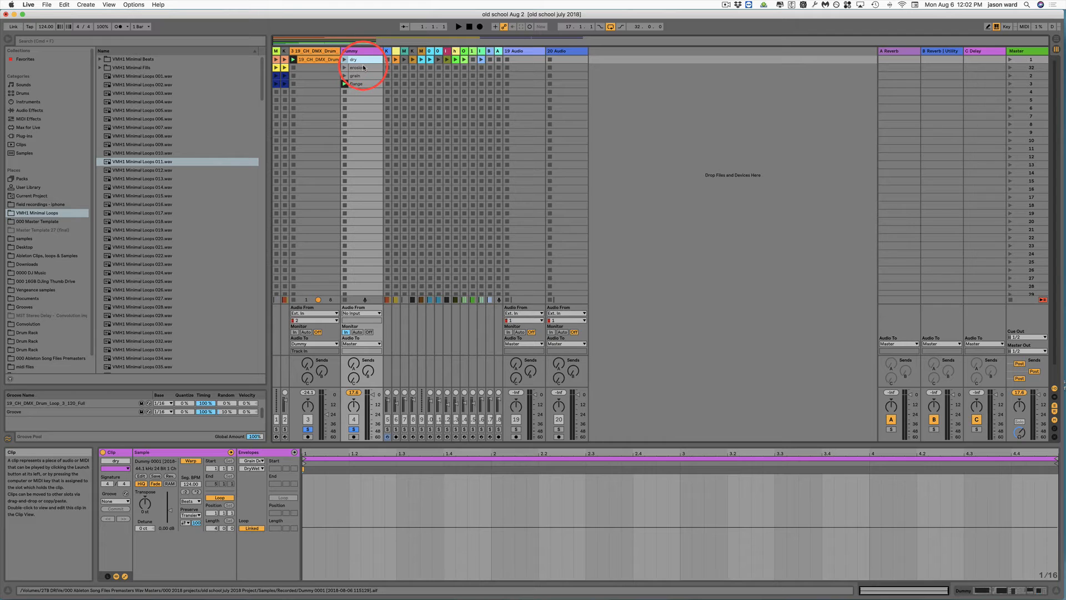
pyautogui.click(316, 60)
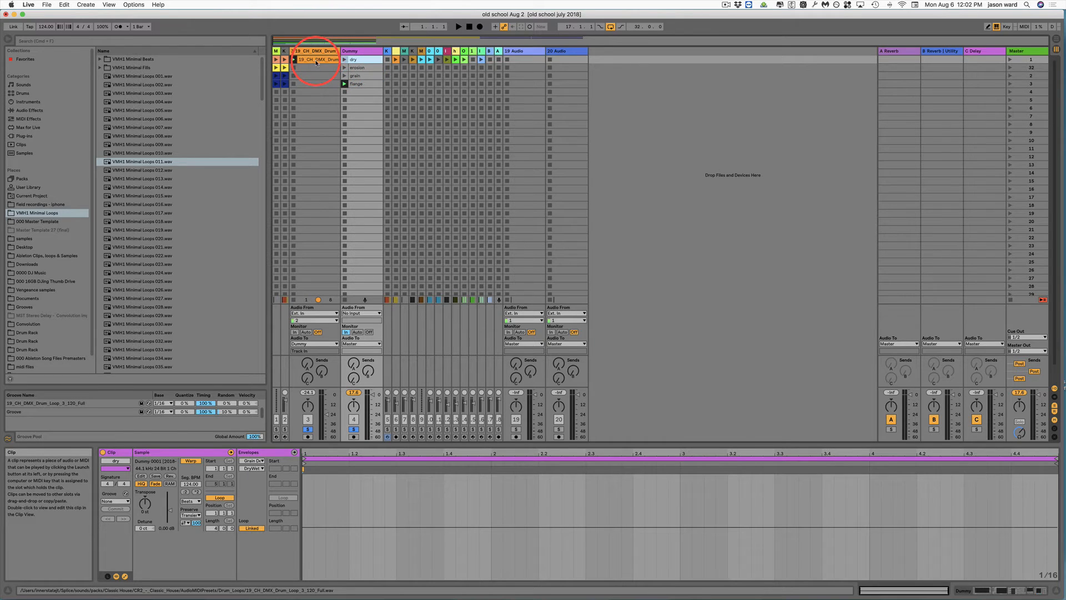
pyautogui.click(357, 68)
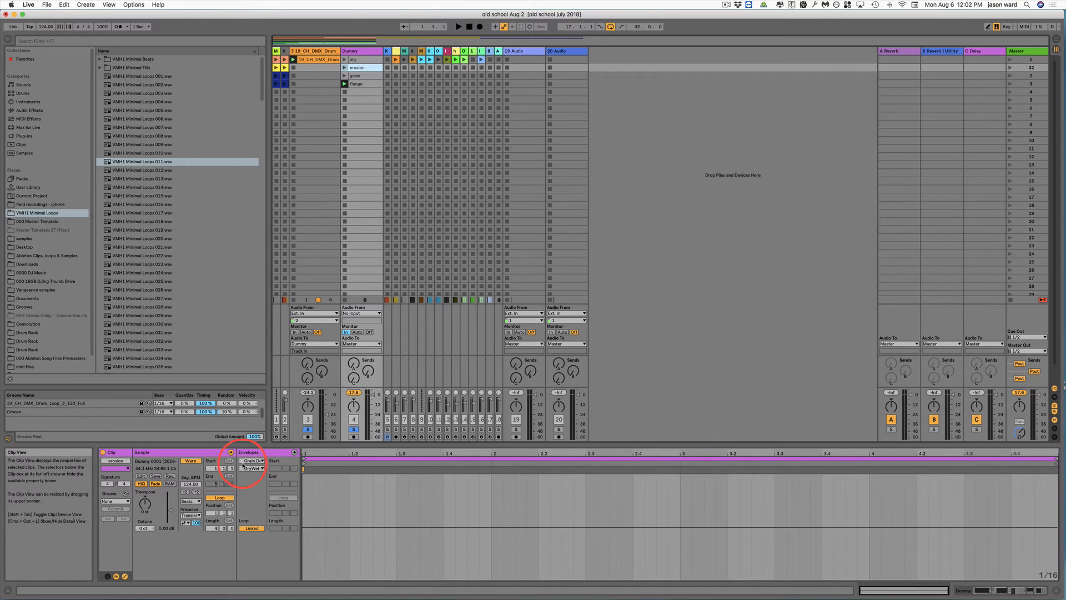
pyautogui.click(252, 459)
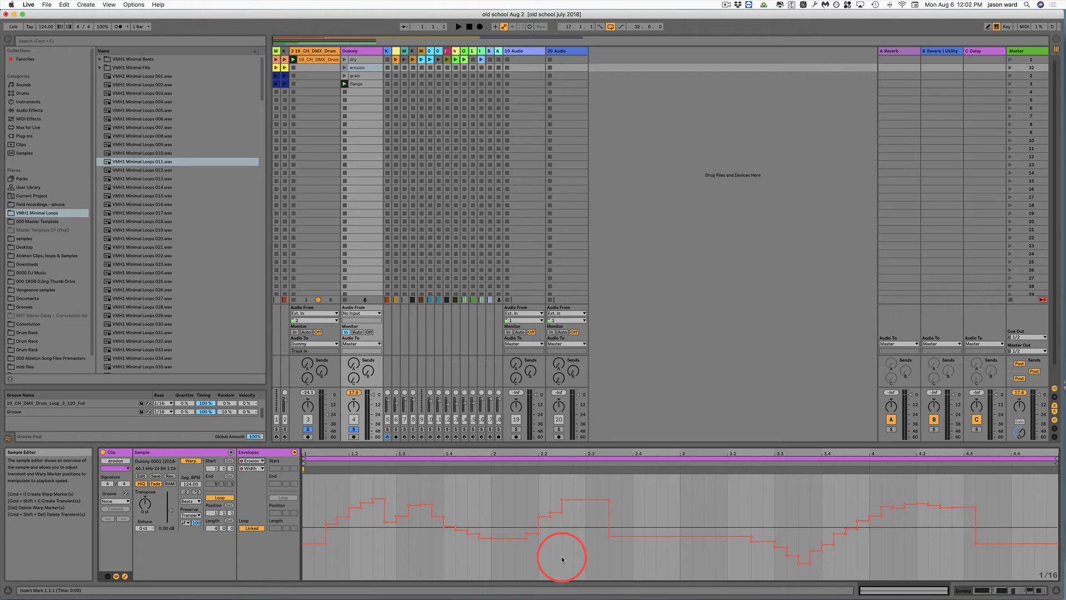
pyautogui.click(252, 460)
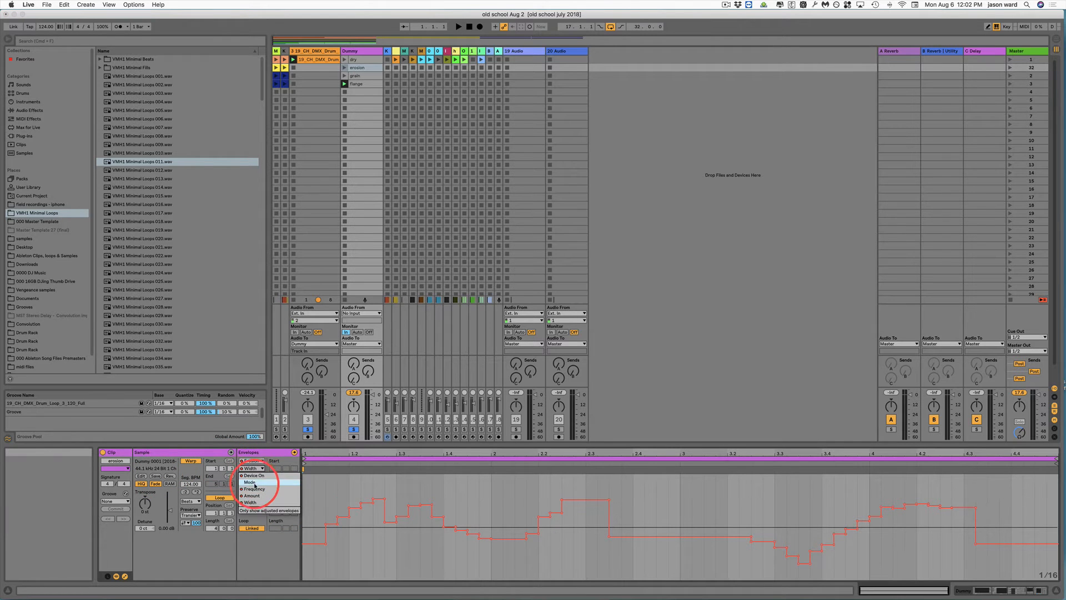
pyautogui.click(254, 488)
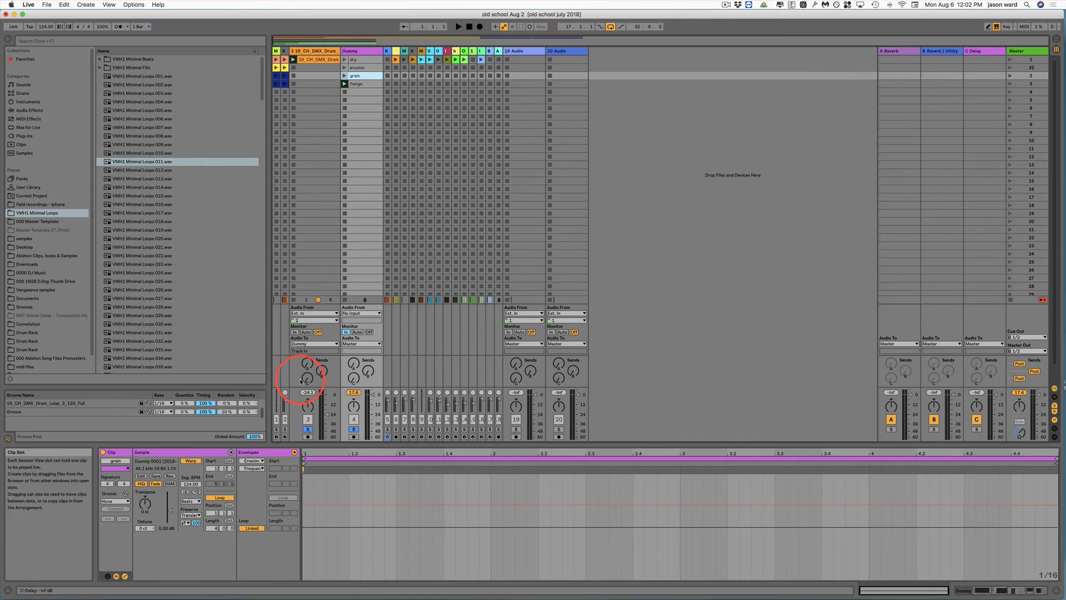
# Step: Display the grain clip's Grain Delay automation envelope in the editor
pyautogui.click(253, 460)
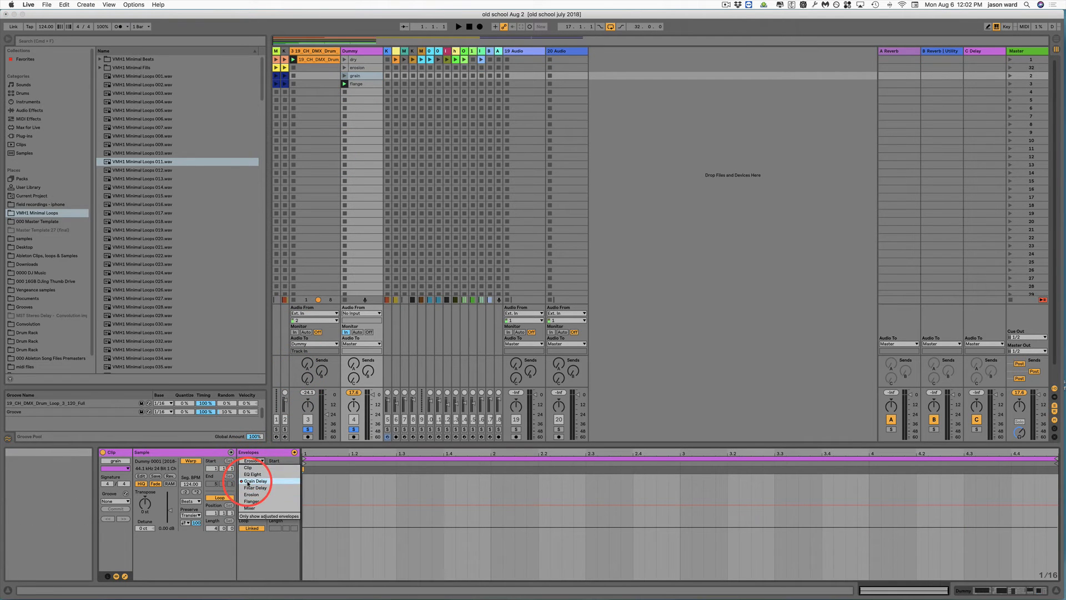
pyautogui.click(255, 481)
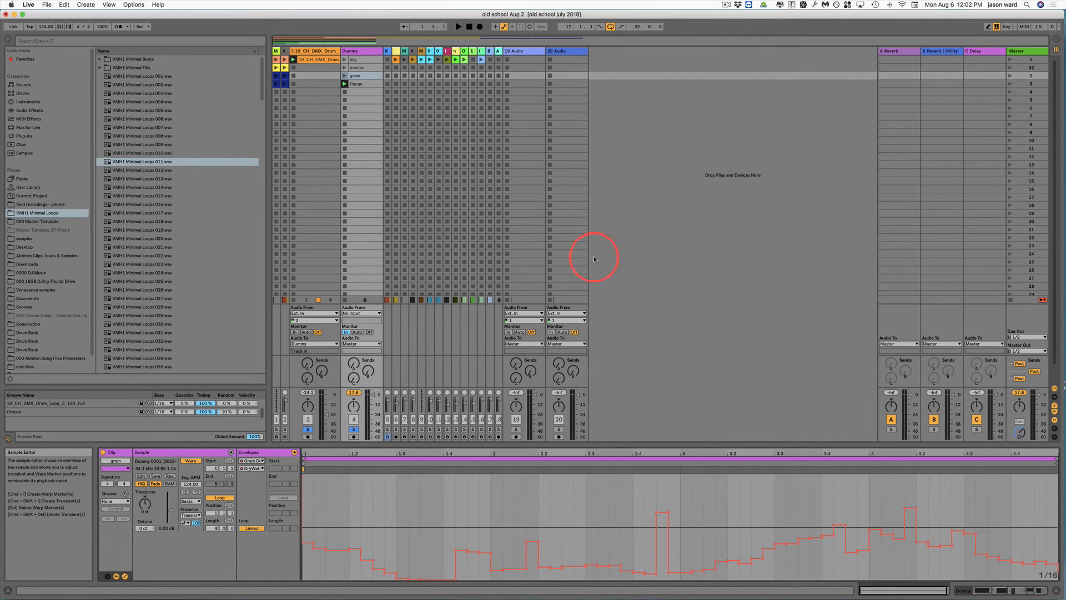
pyautogui.moveTo(371, 70)
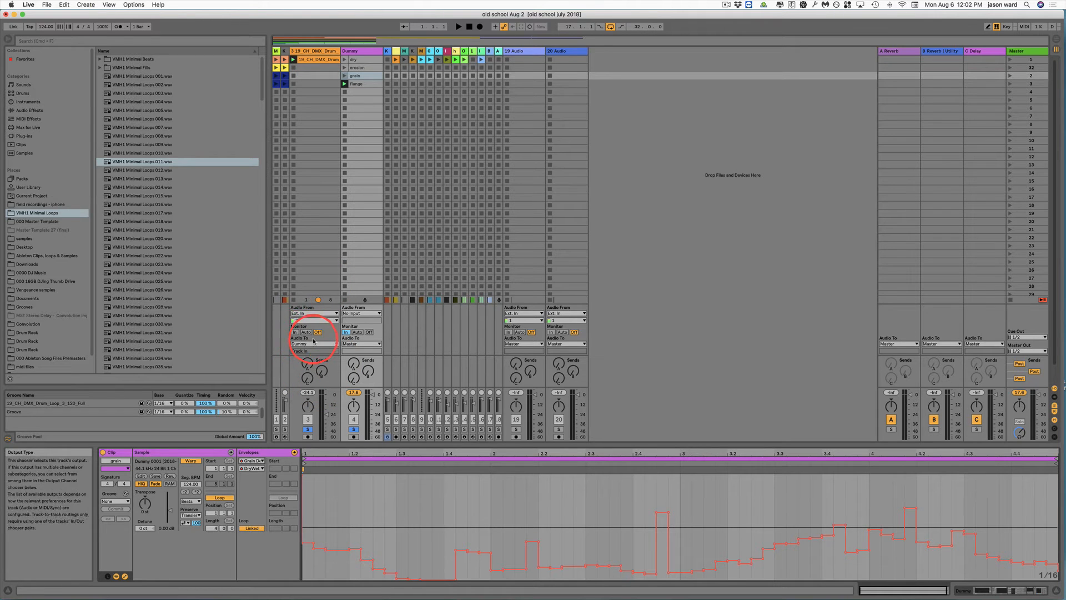
pyautogui.click(320, 319)
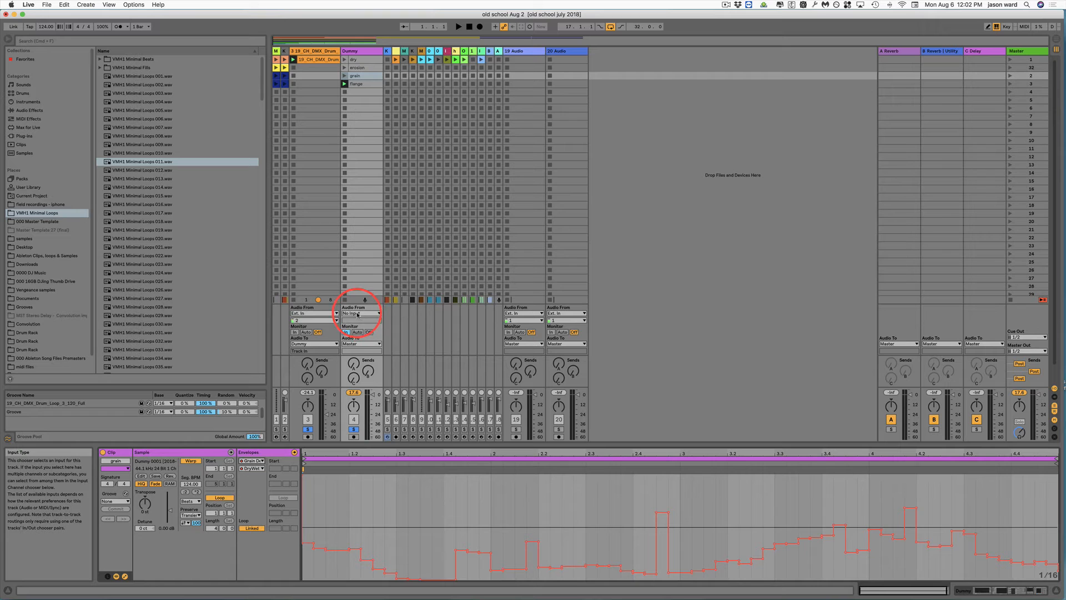
pyautogui.moveTo(347, 335)
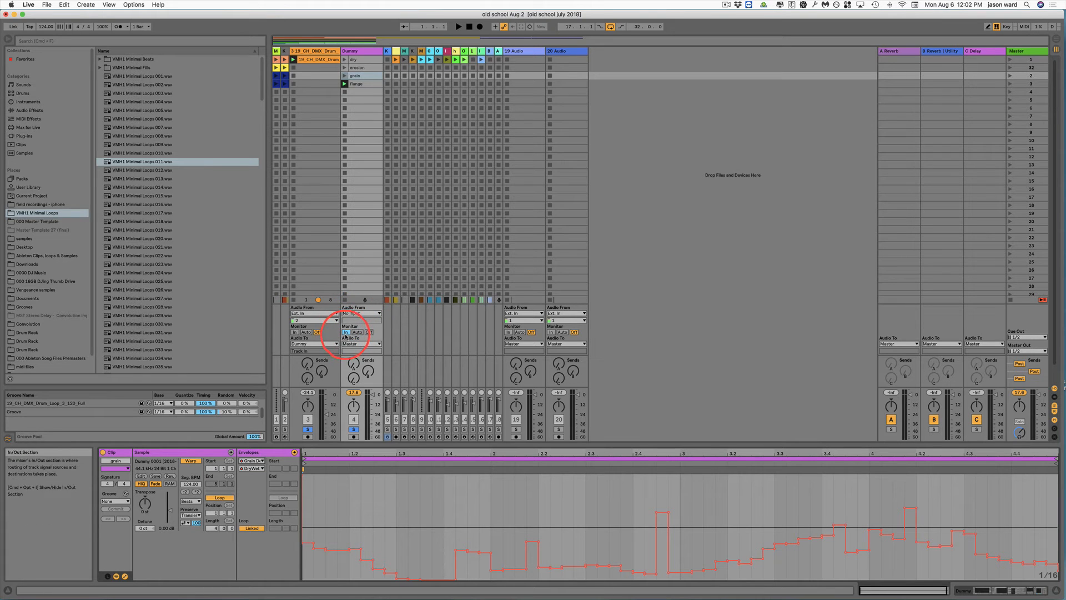
pyautogui.click(345, 332)
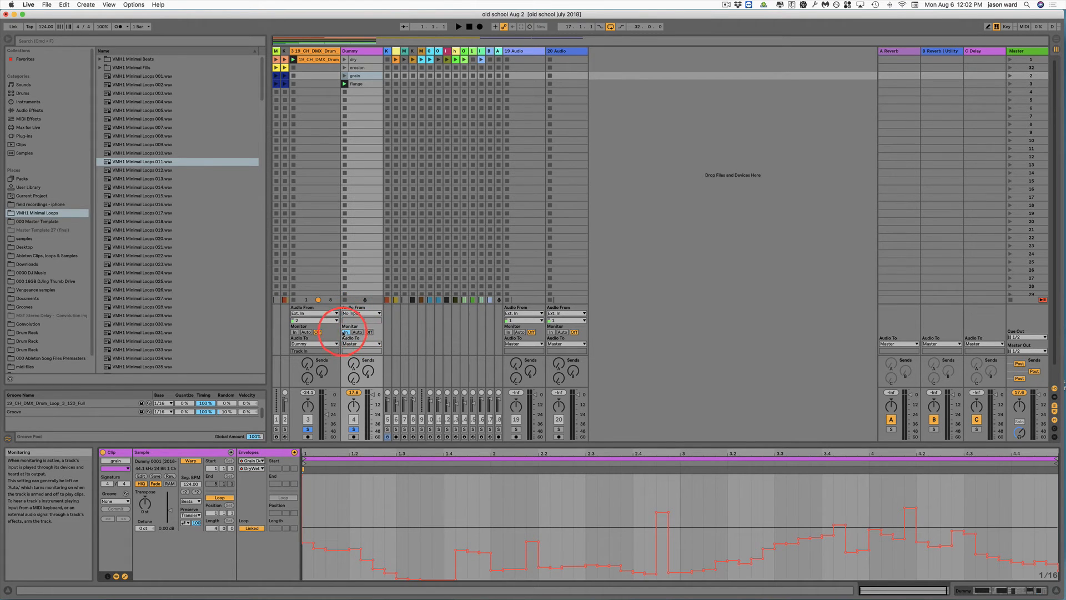
pyautogui.click(371, 332)
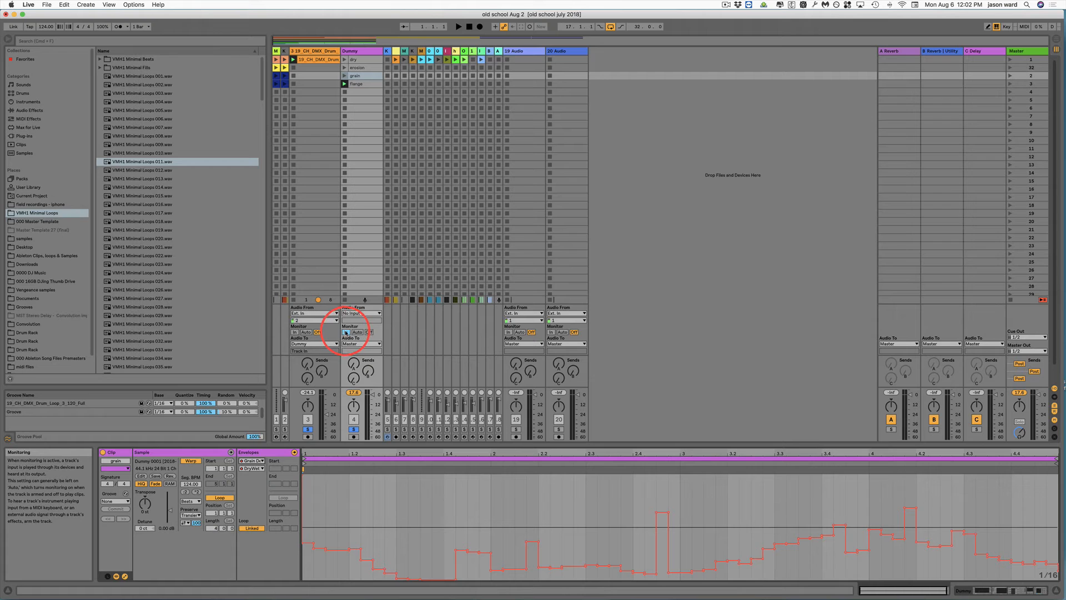
pyautogui.moveTo(359, 317)
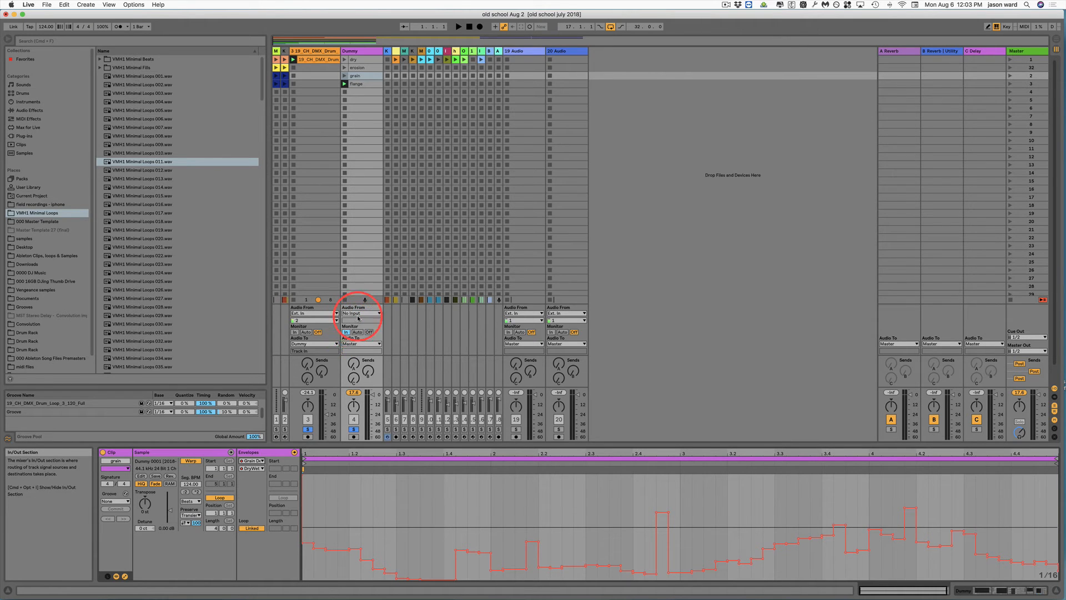
pyautogui.moveTo(371, 252)
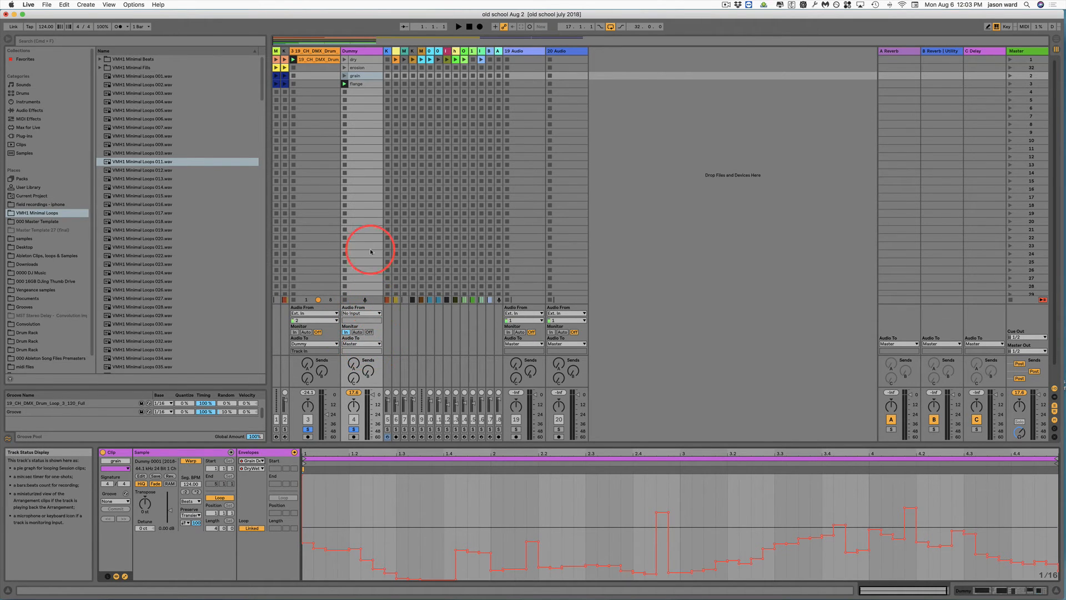
# Step: Launch the dry, erosion and grain clips in turn over the playing drum loop
pyautogui.click(344, 59)
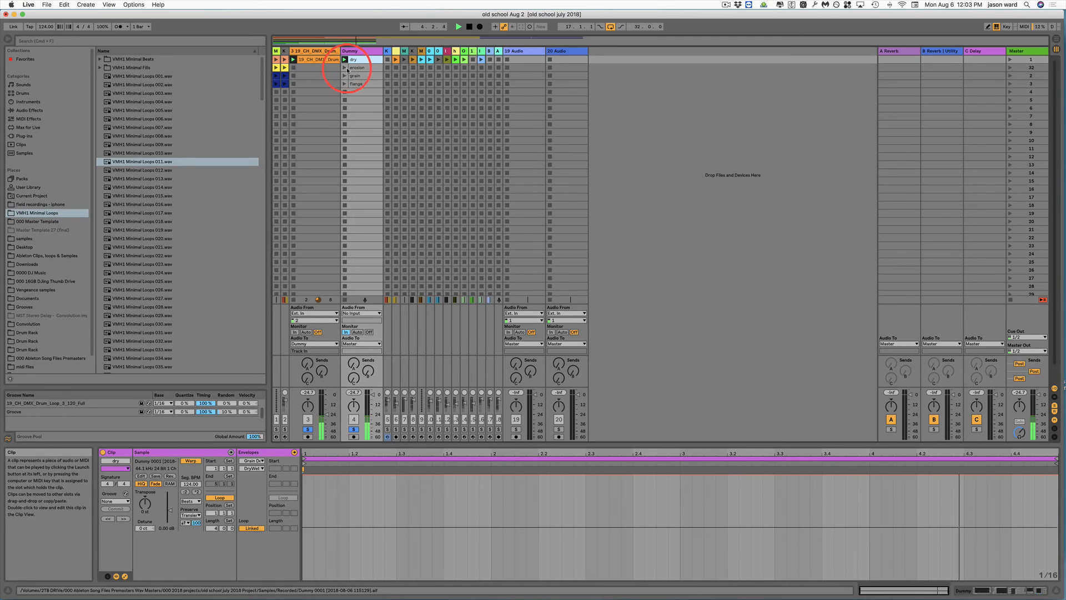
pyautogui.click(344, 68)
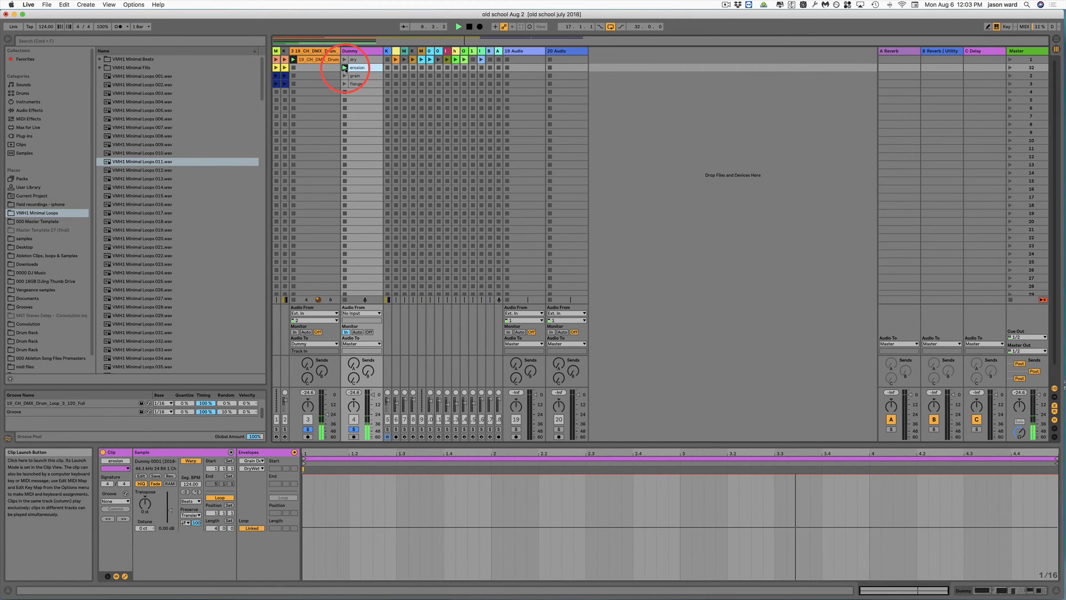
pyautogui.click(345, 68)
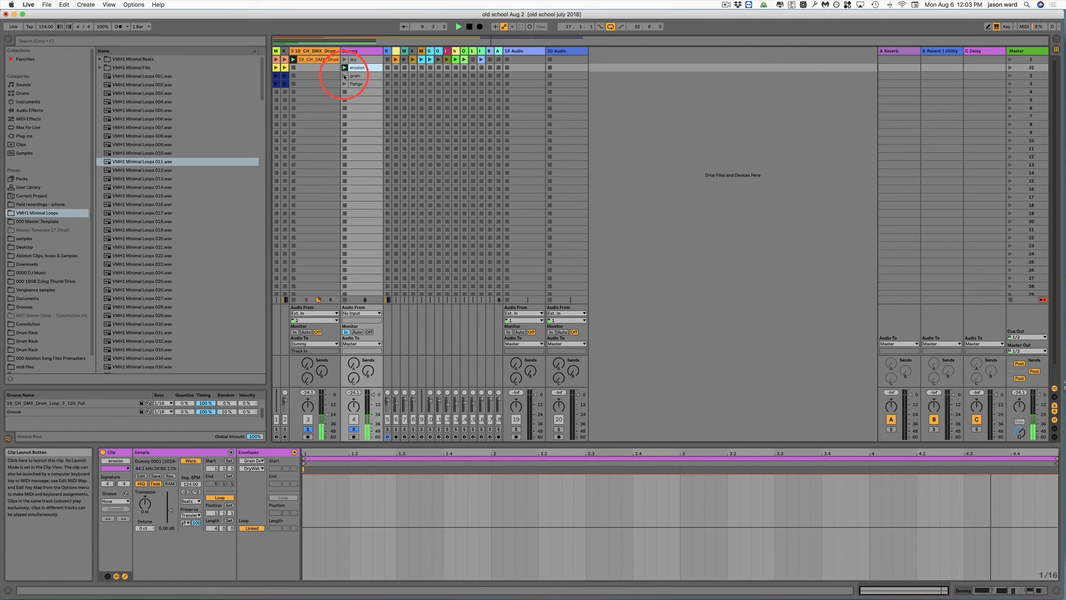
pyautogui.click(356, 75)
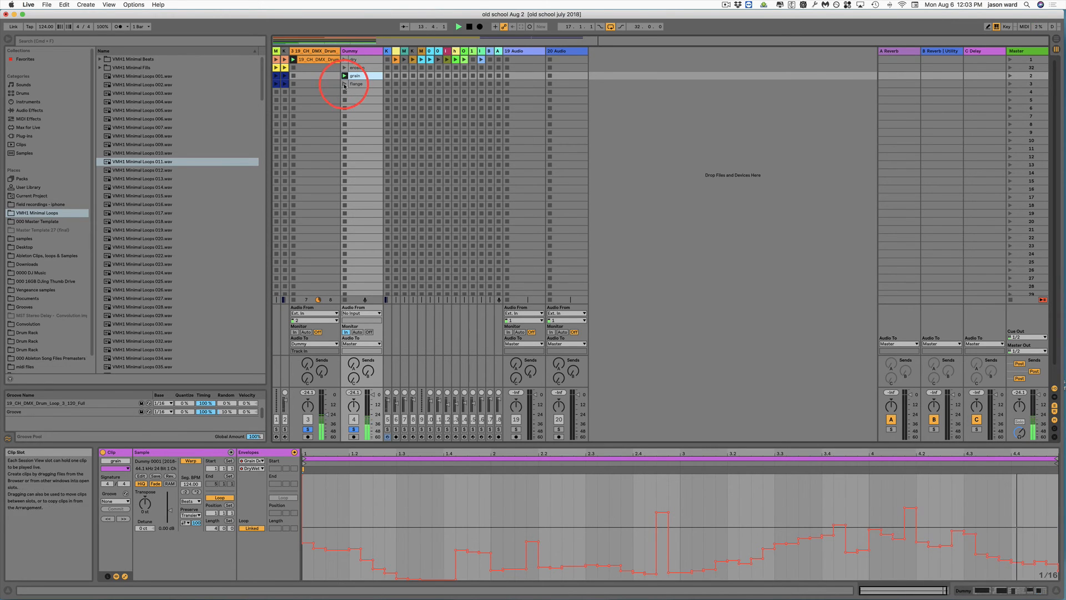
# Step: Review the flange clip's Flanger envelope, then launch the flange clip over the loop
pyautogui.click(353, 83)
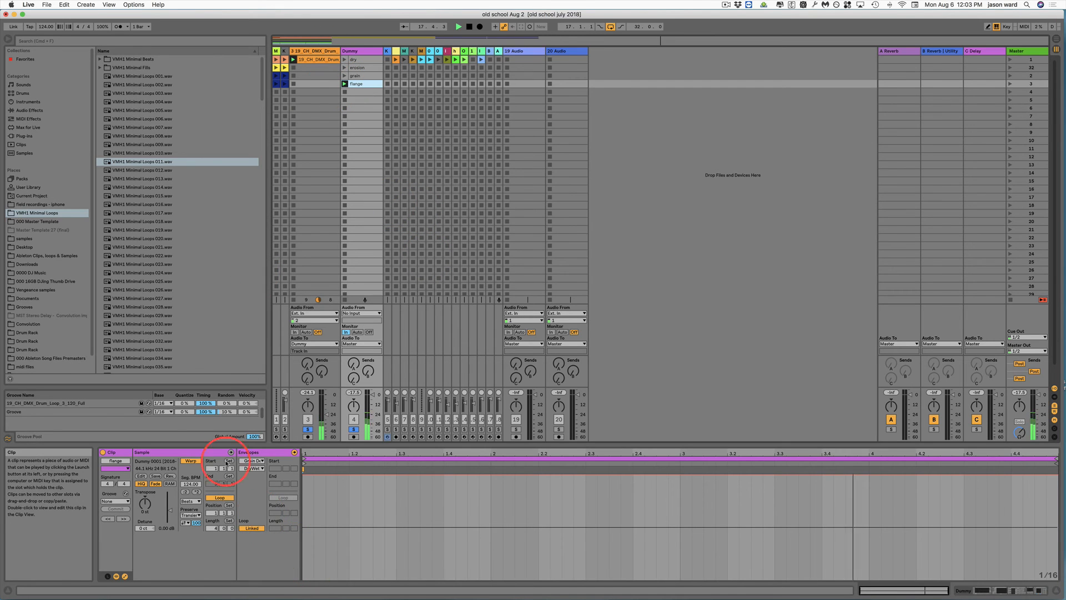
pyautogui.click(251, 460)
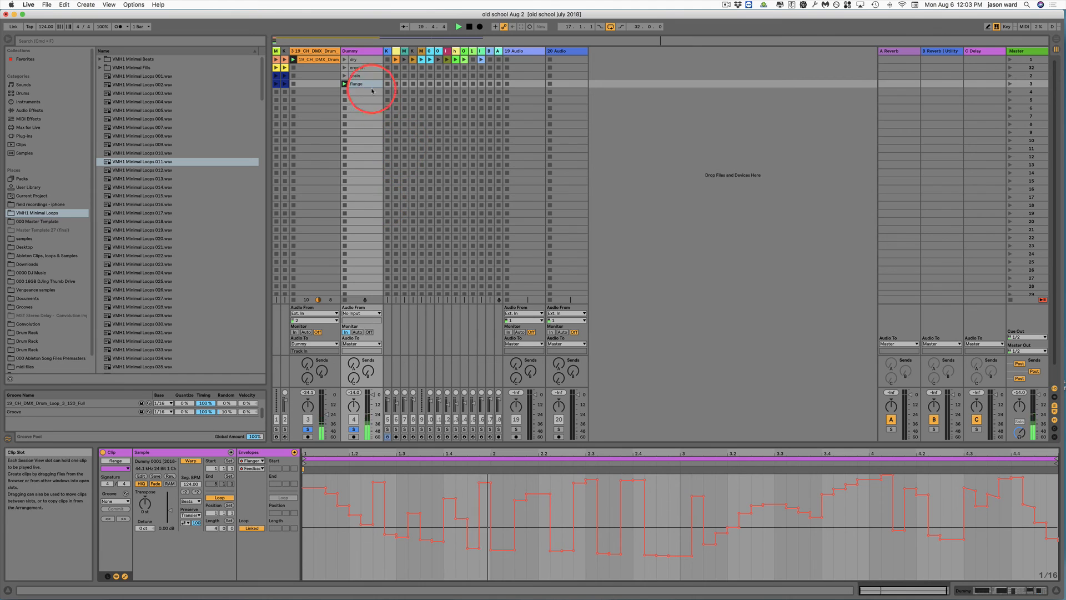
pyautogui.click(353, 60)
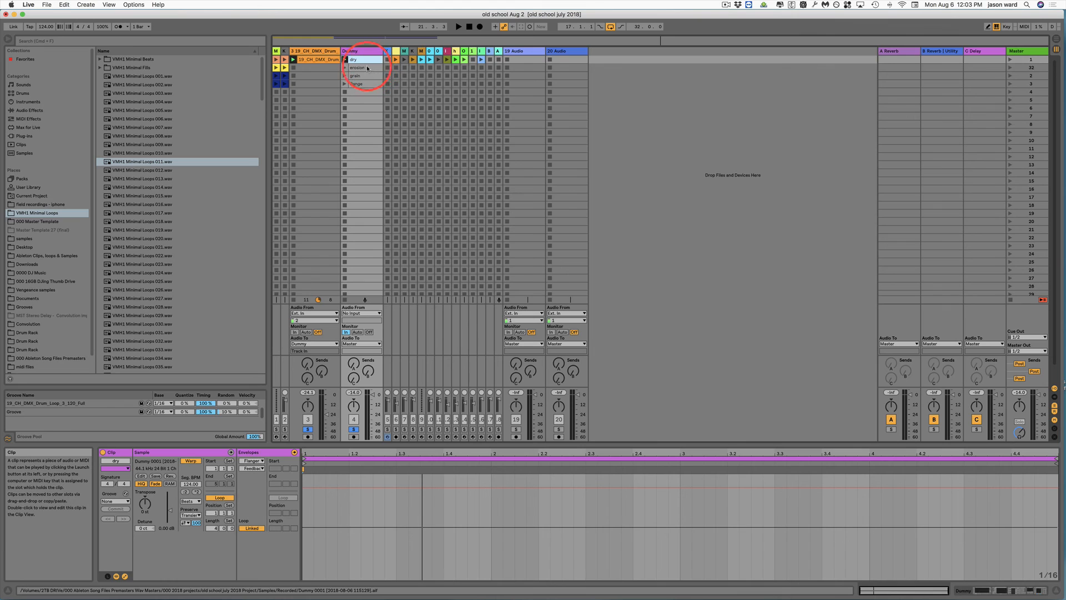
pyautogui.click(359, 83)
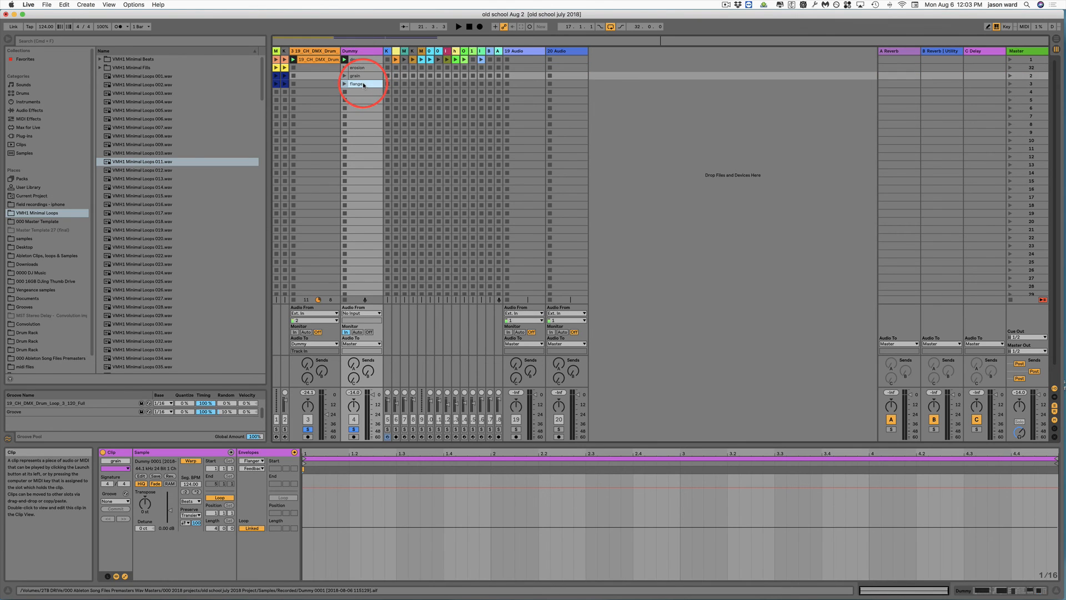
pyautogui.click(364, 83)
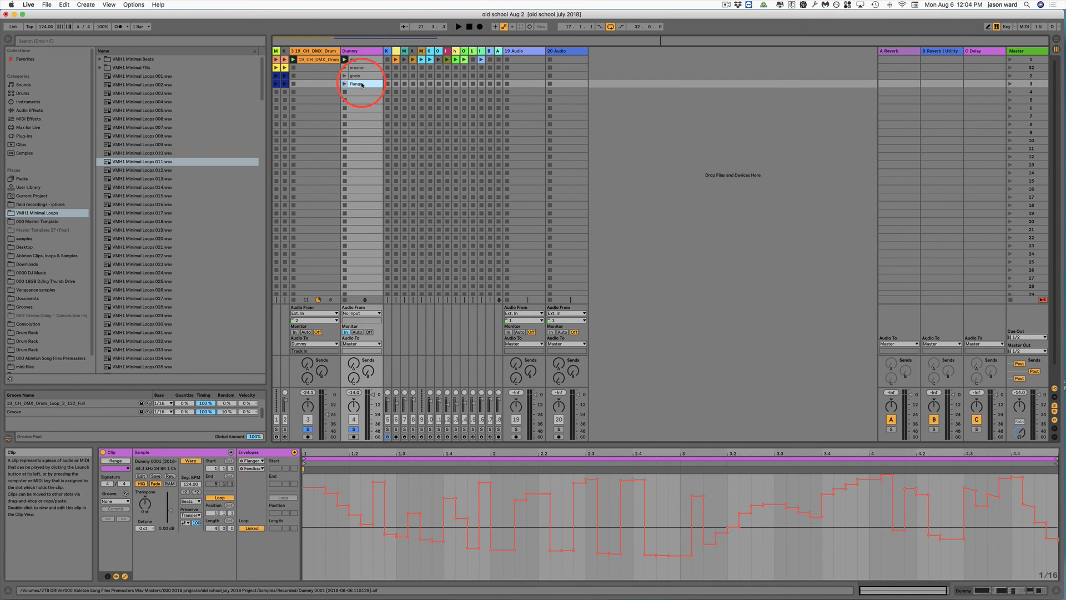